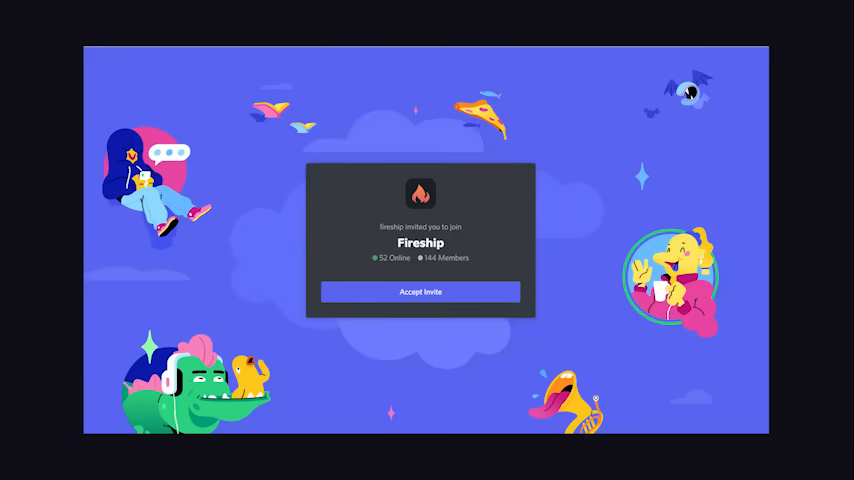
- Join the Fireship server and run the /pro slash command in the message box
left_click(420, 292)
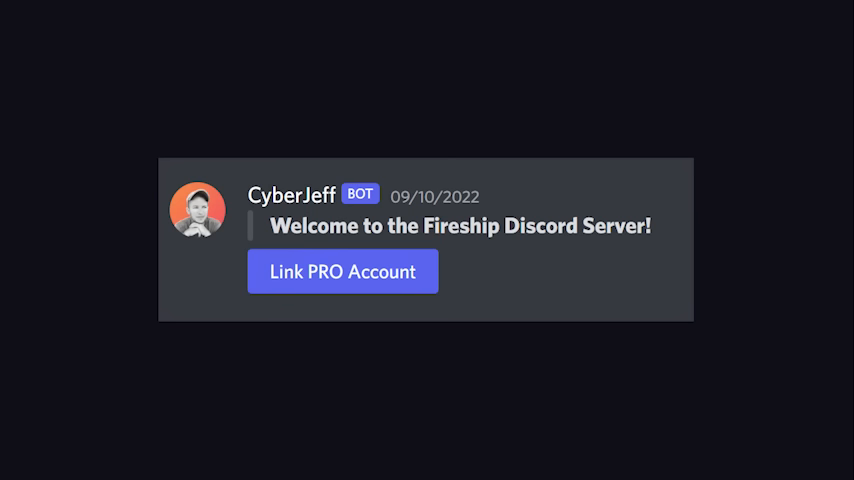
type("/pro")
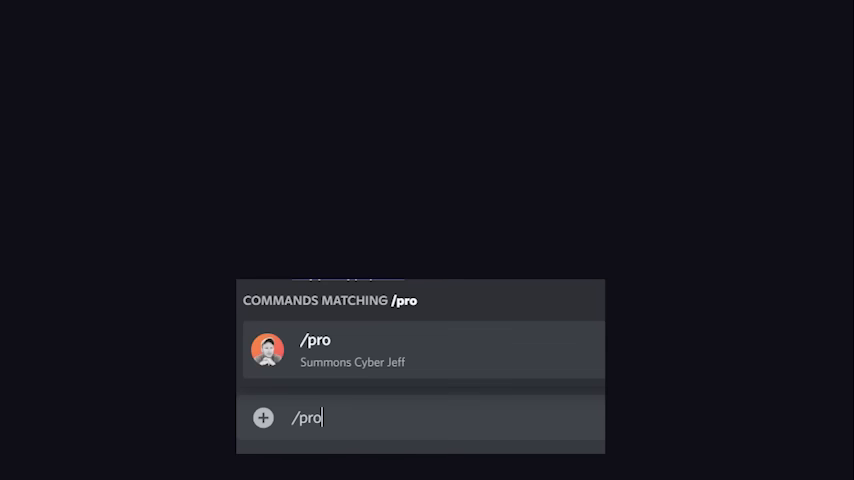
key("Enter")
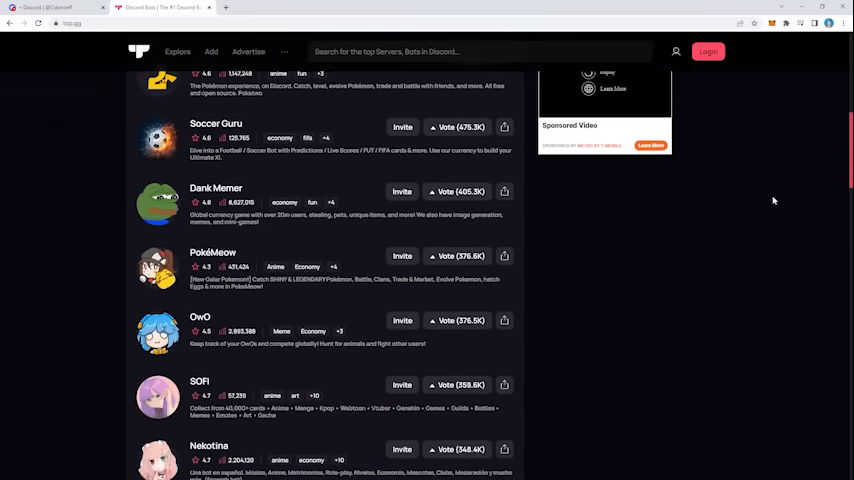
left_click(216, 188)
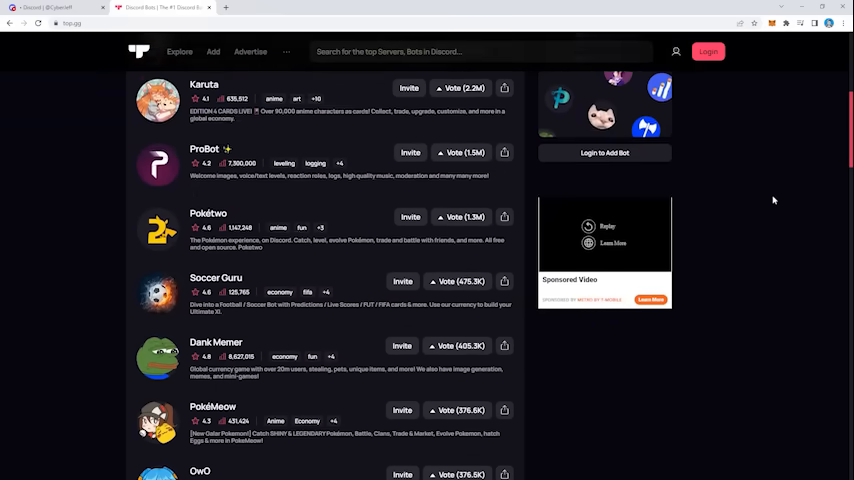
scroll("down", 3)
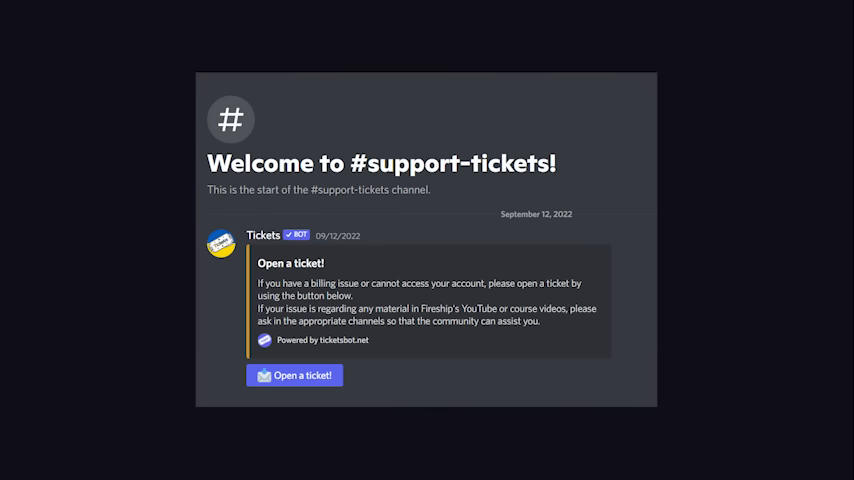
scroll("down", 3)
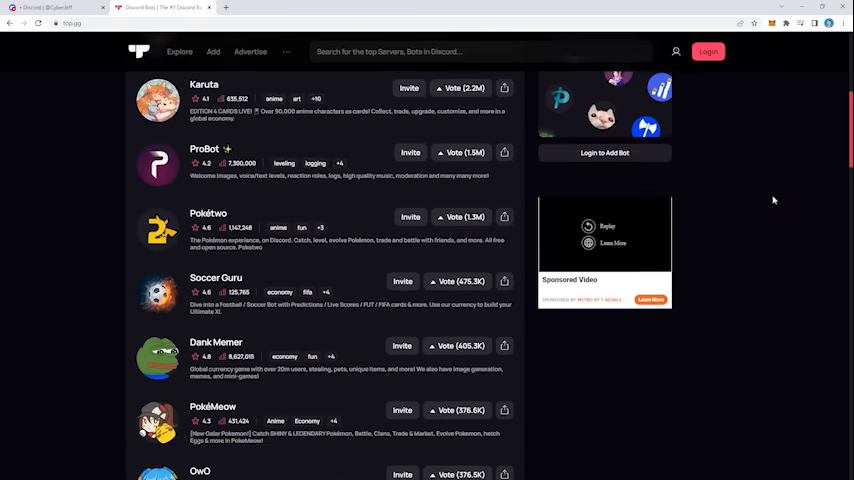
scroll("down", 3)
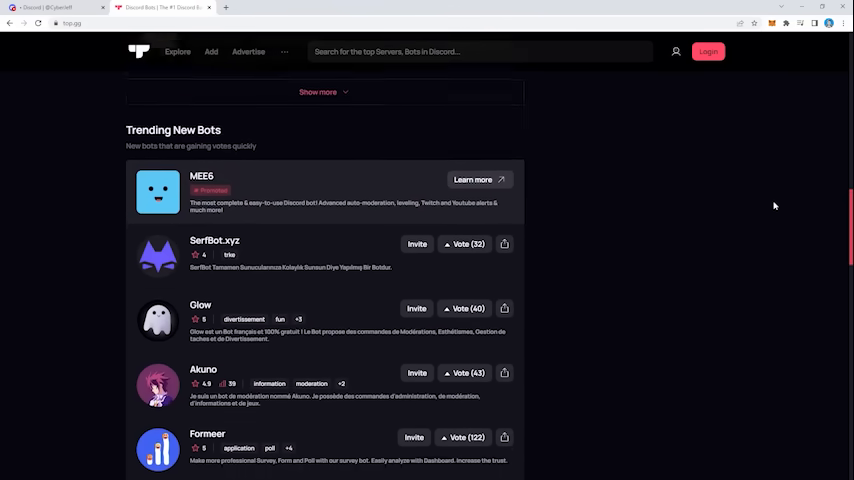
scroll("down", 3)
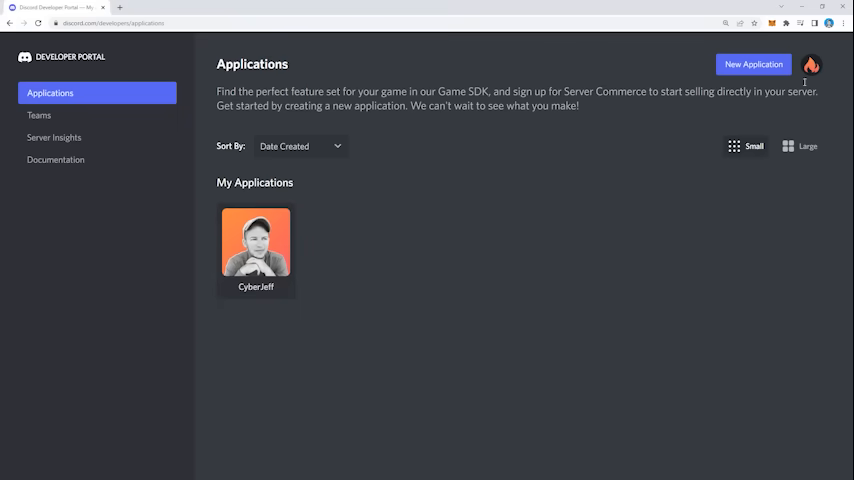
- Add a bot user to the application from its Bot settings and confirm 'Yes, do it!'
left_click(752, 64)
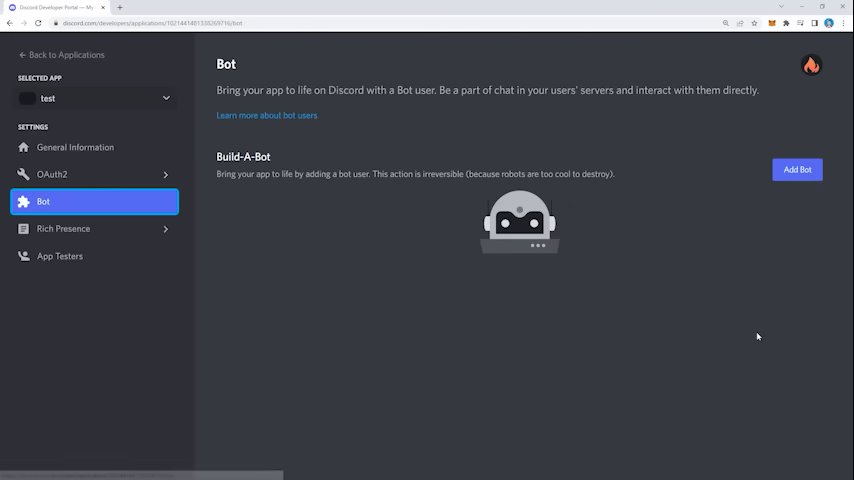
left_click(796, 168)
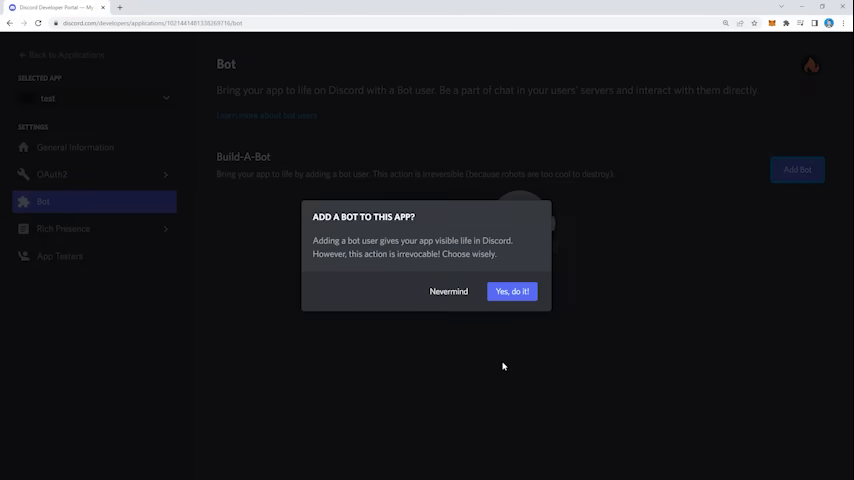
left_click(512, 292)
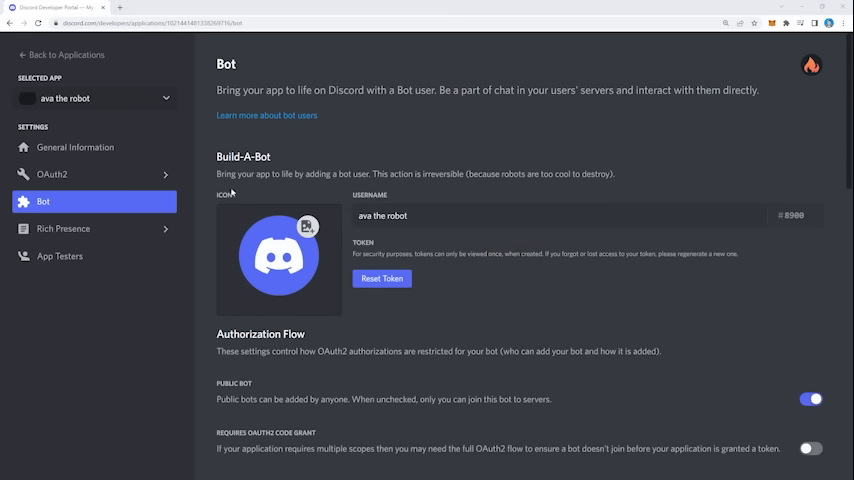
- Generate an OAuth2 invite URL with the bot scope and Administrator permission and copy it
left_click(52, 174)
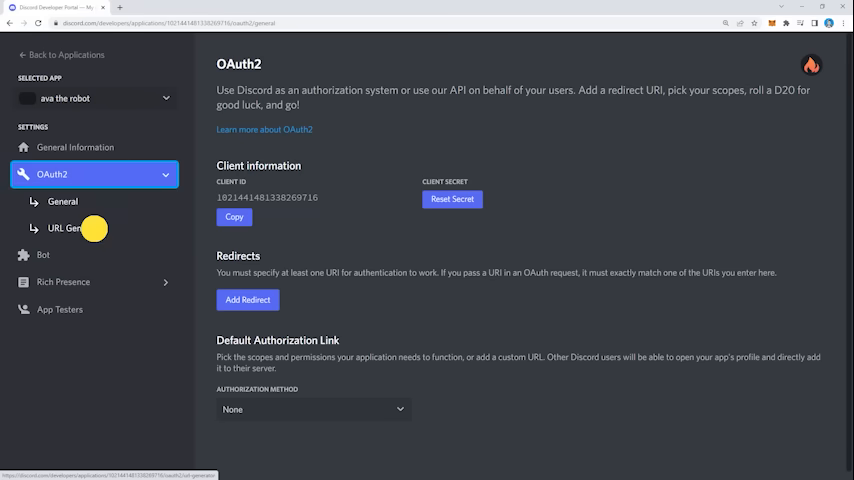
left_click(76, 228)
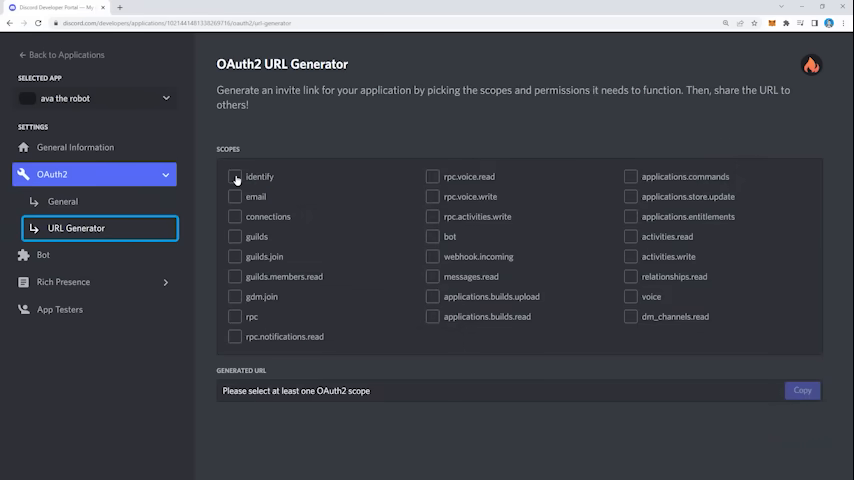
left_click(432, 236)
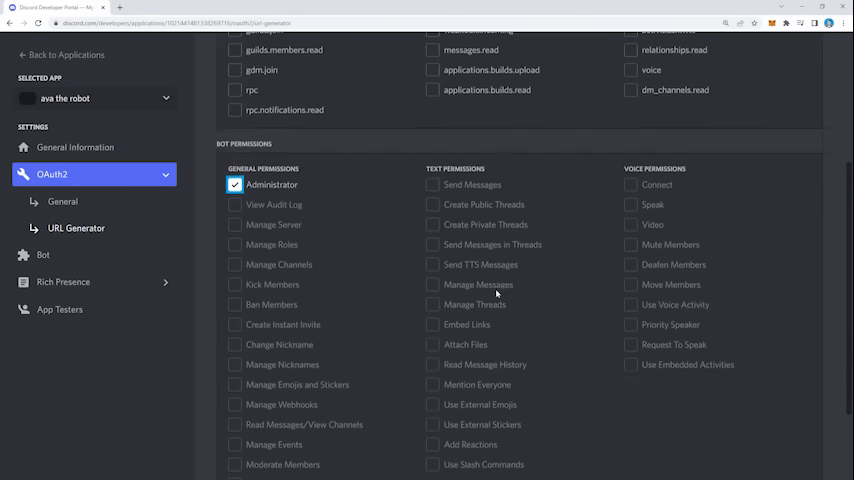
scroll("down", 3)
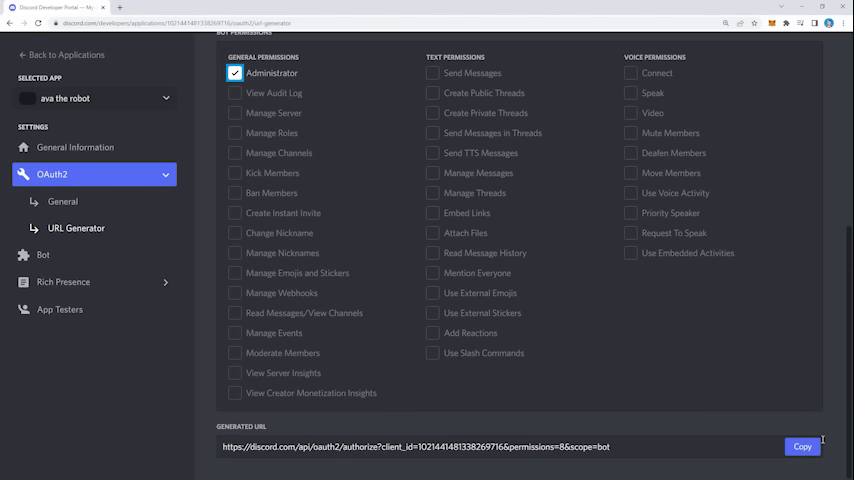
left_click(802, 446)
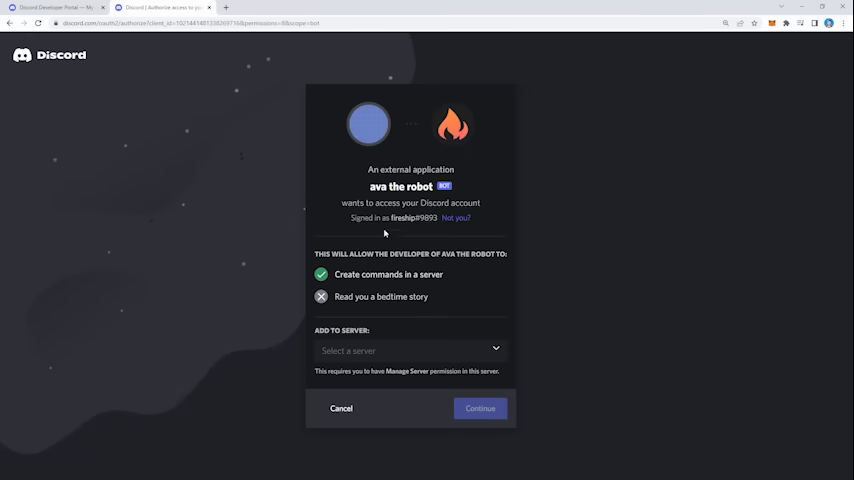
left_click(408, 350)
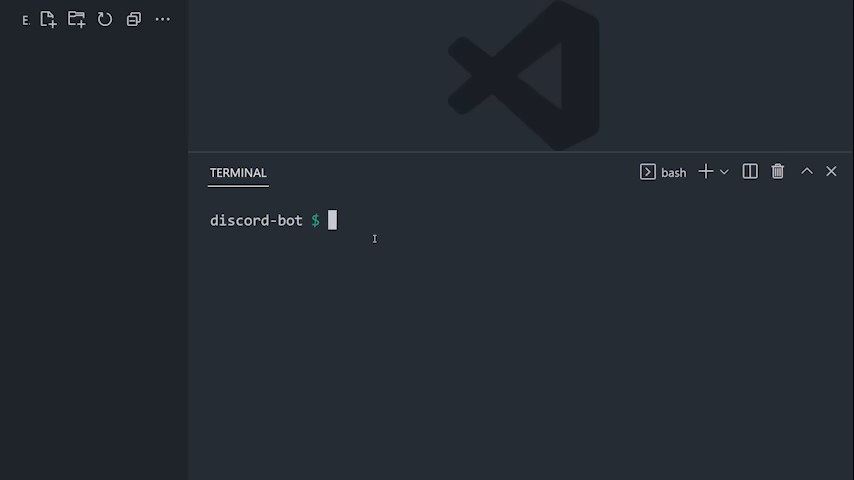
- Run npm init -y, touch index.js, and install discord.js and dotenv
type("npm init -y")
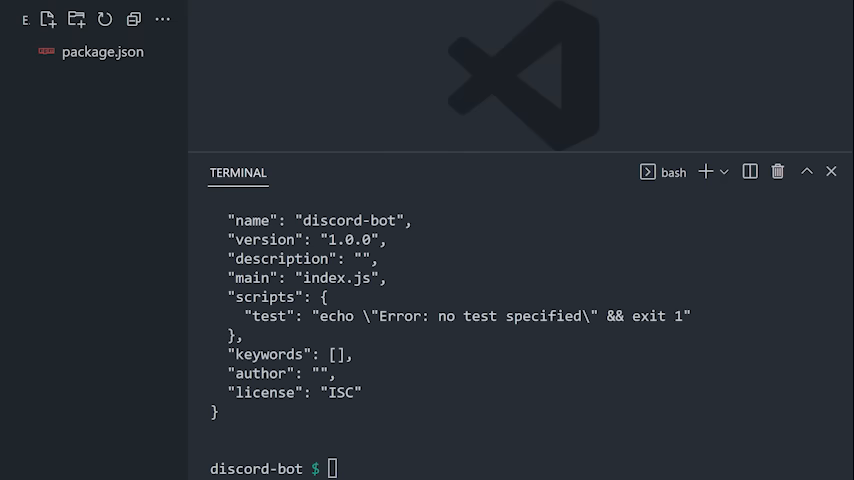
type("touch index.js")
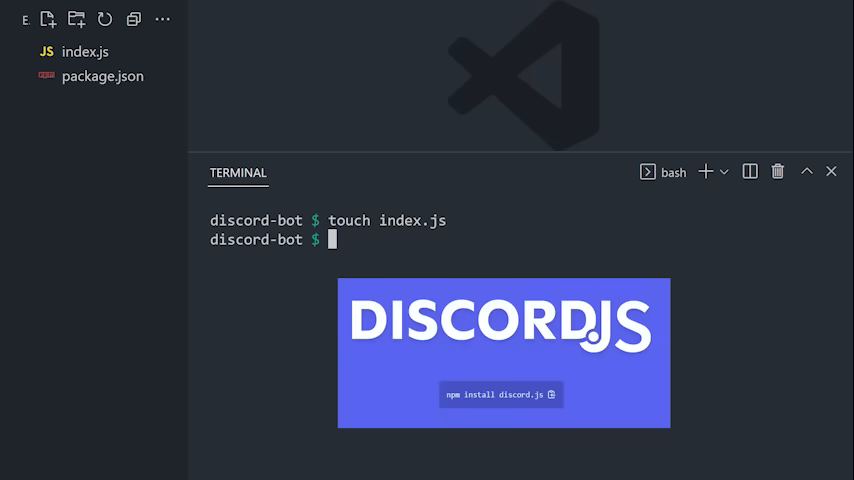
type("npm i discord.js")
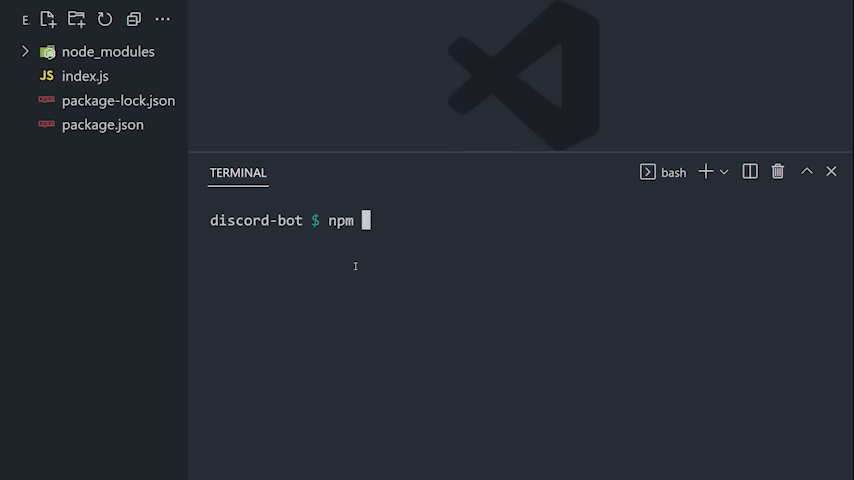
type("i")
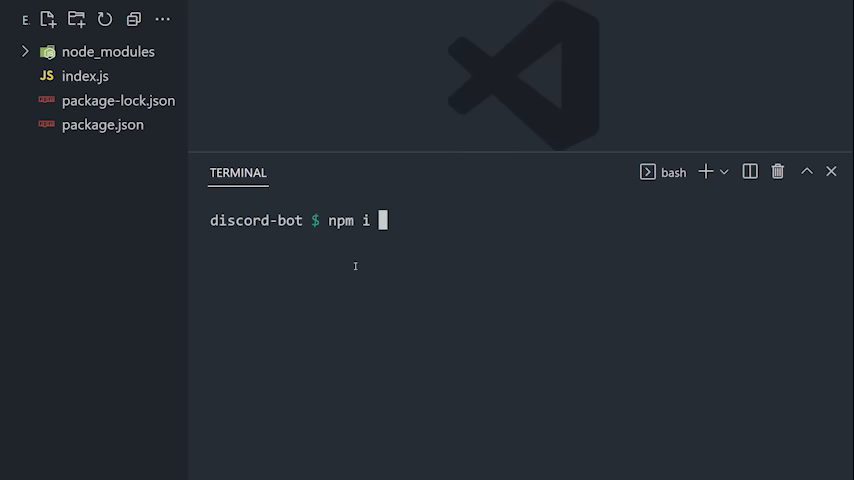
type("dotenv")
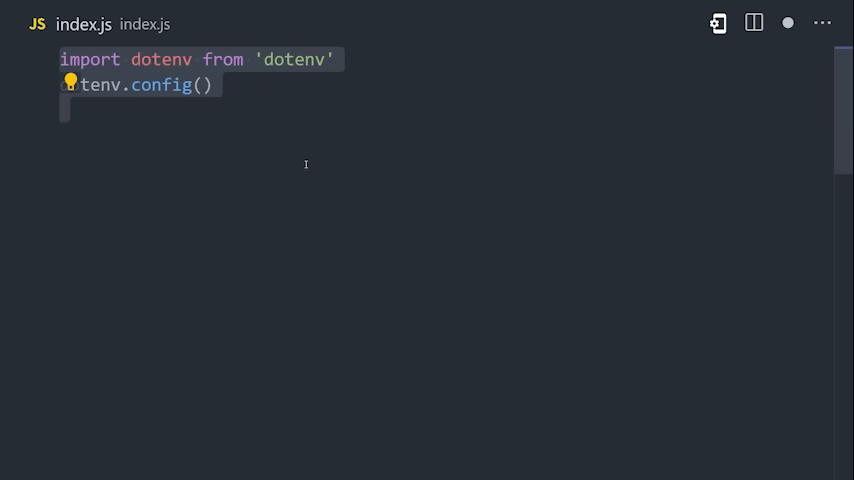
- Import Client from discord.js, create the client and log in with process.env.DISCORD_TOKEN
type("import { Client } from 'discord.js';")
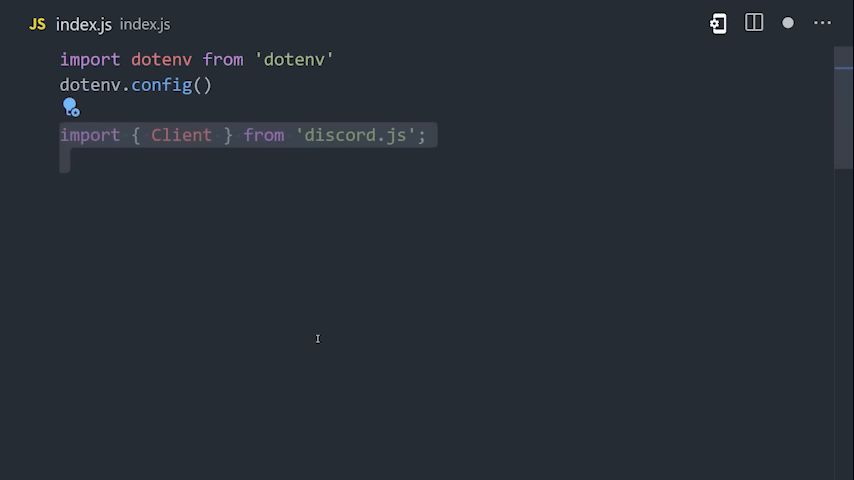
type("const client = new Client();")
type("GatewayIntentBits.DirectMessages")
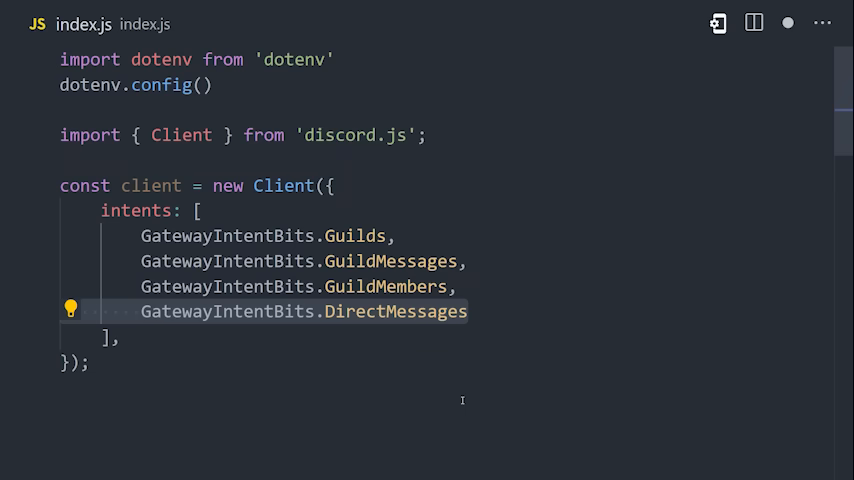
type("client.login();")
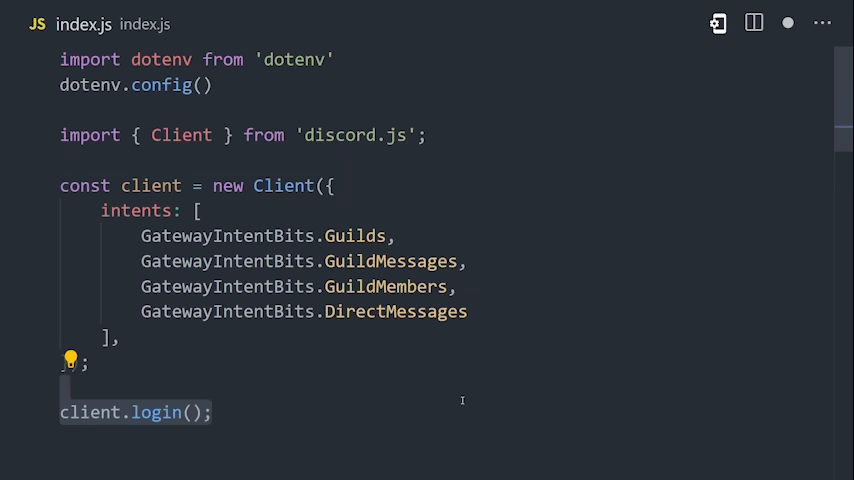
type("process.env.DISCORD_TOKEN")
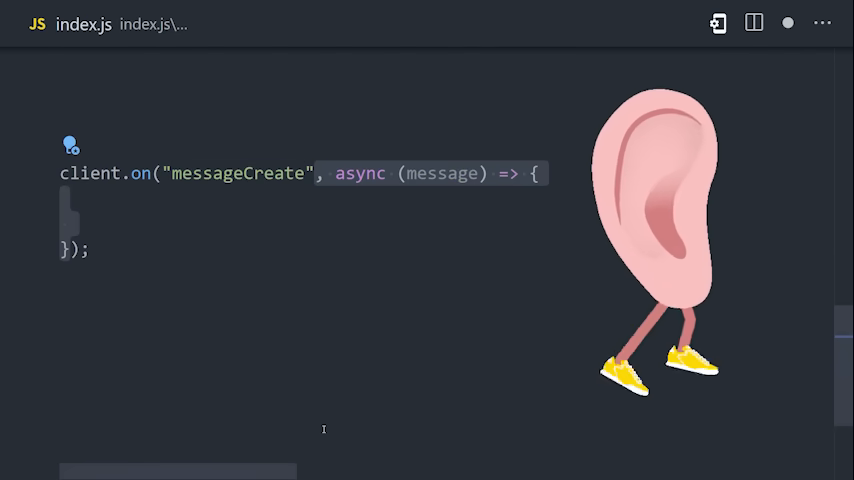
- Log each message and DM non-bot authors `Echo ${message.content}`
type("console.log(message)")
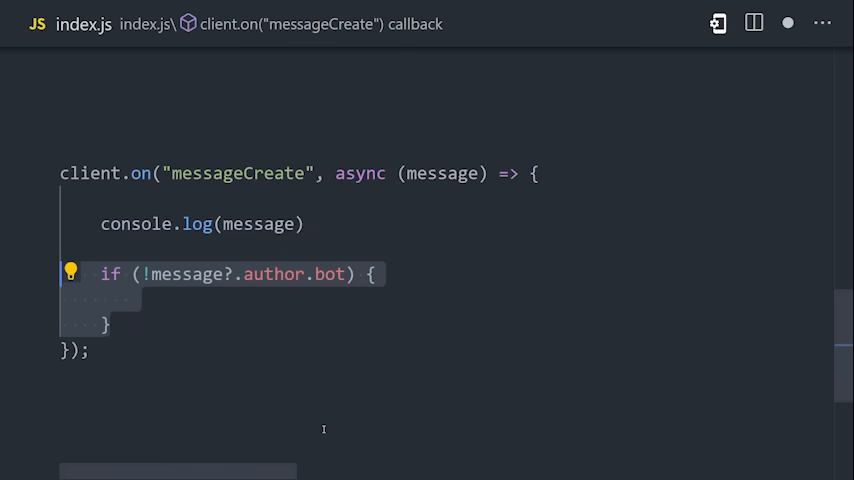
type("message.author.send(`Echo ${message.content}`);")
left_click(230, 72)
type("const btn = new ButtonBuilder();")
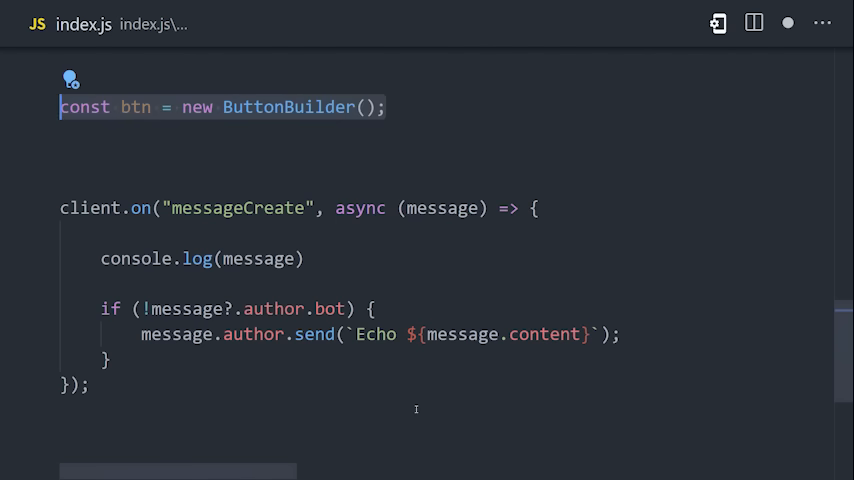
- Give the button custom id 'hiMom' and send 'Push my btns!' with components: [btn]
type(".setCustomId('hiMom');")
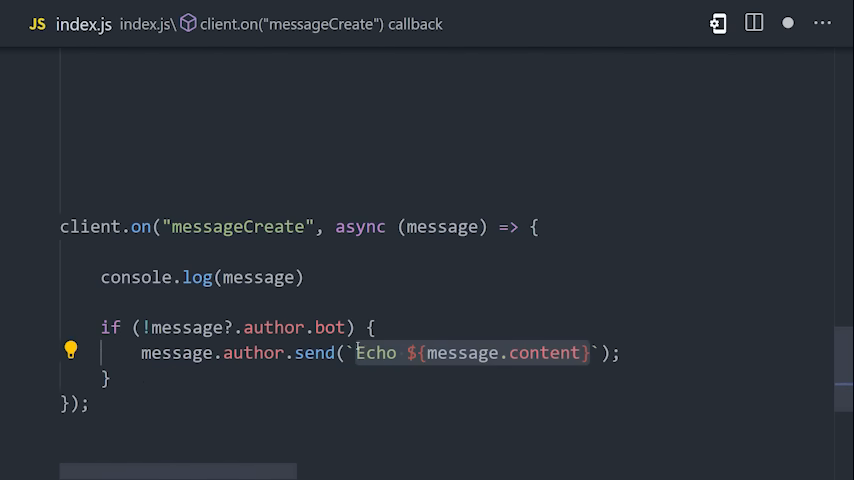
key("Delete")
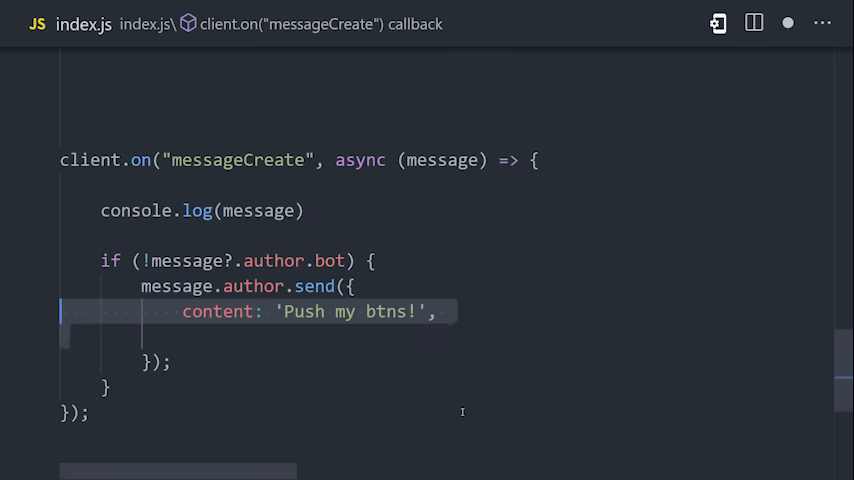
type("components: [btn]")
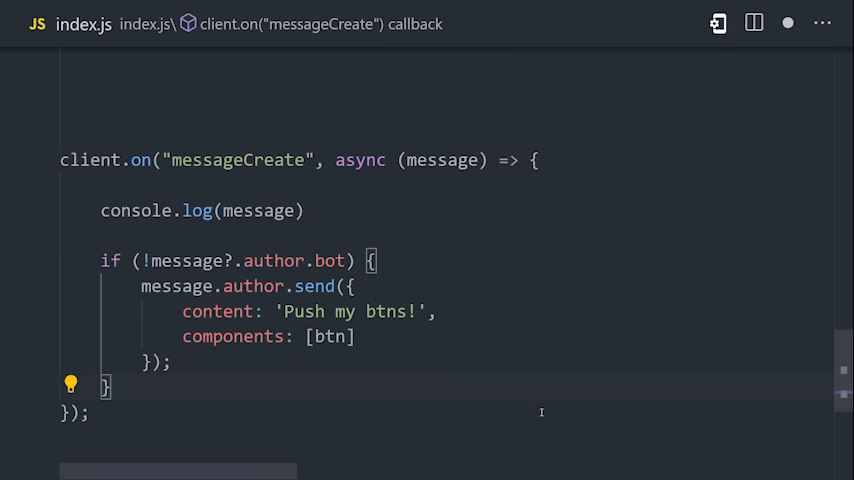
scroll("down", 3)
type("client.on('interactionCreate")
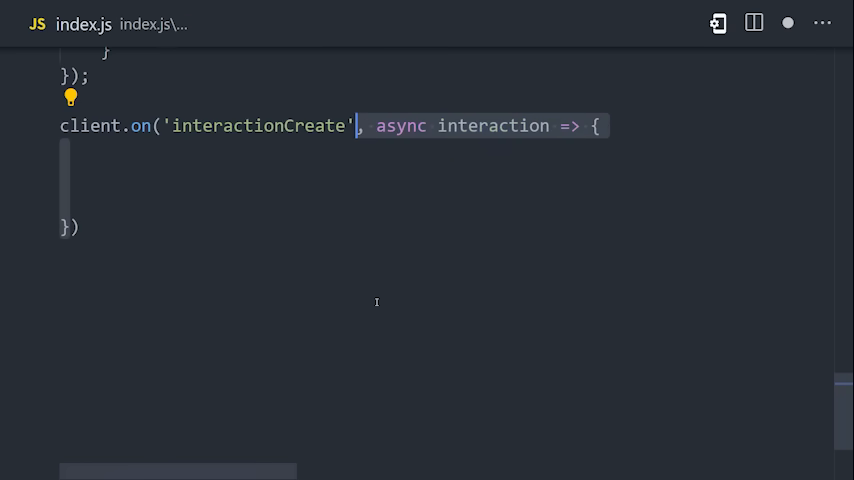
- If interaction.customId is 'hiMom', await an ephemeral reply 'Mom says hi back!'
type("if () {")
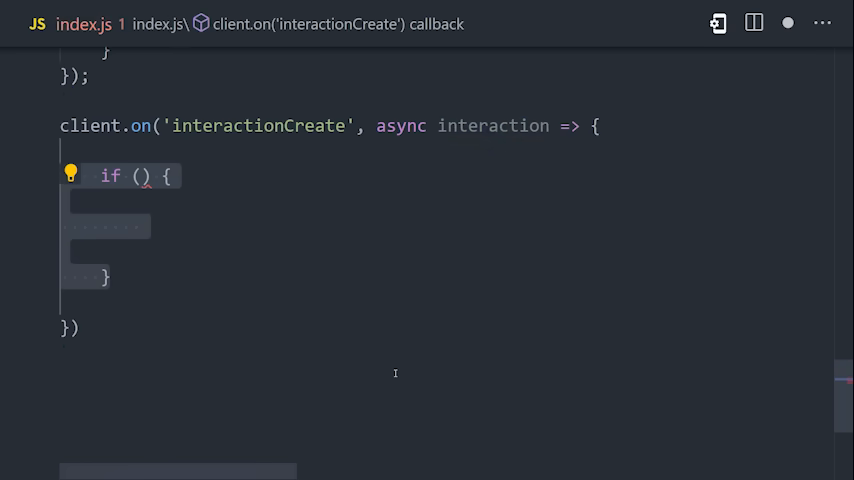
type("interaction.customId === 'hiMom'")
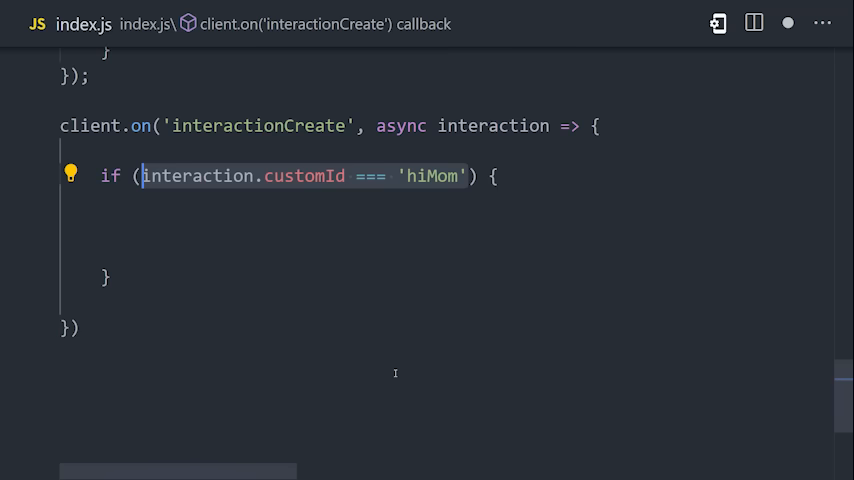
type("await interaction.reply('Mom says hi back!');")
type("ephemeral: true")
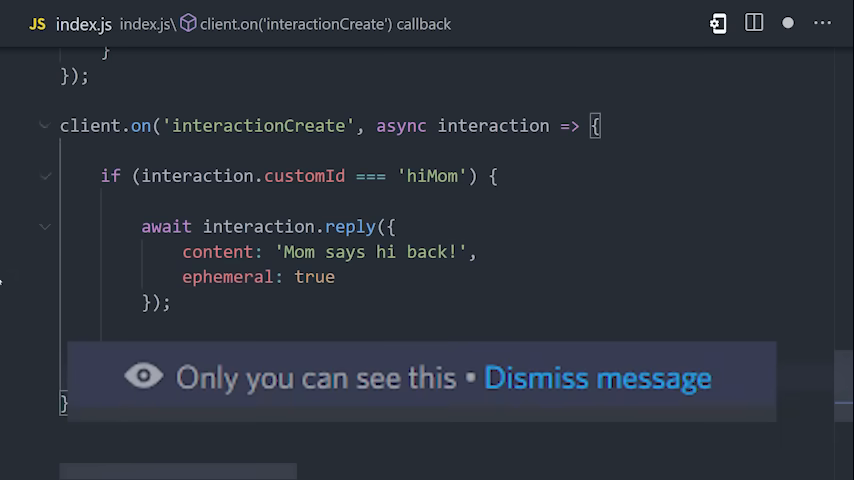
left_click(596, 378)
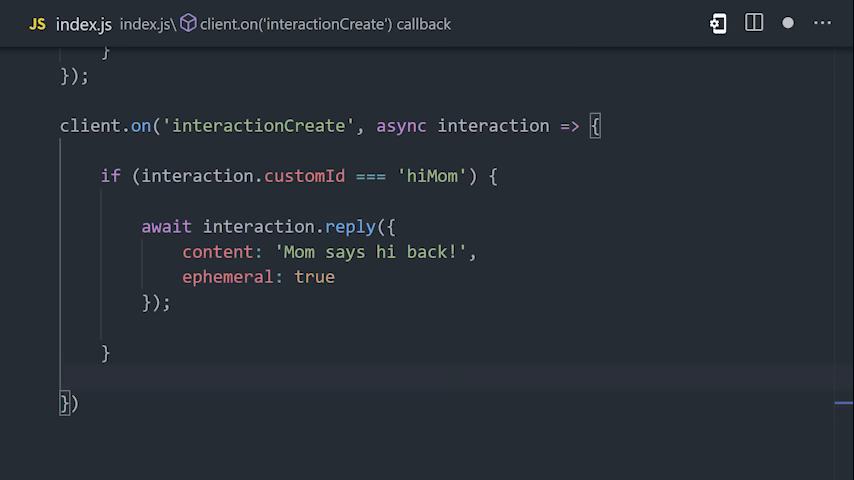